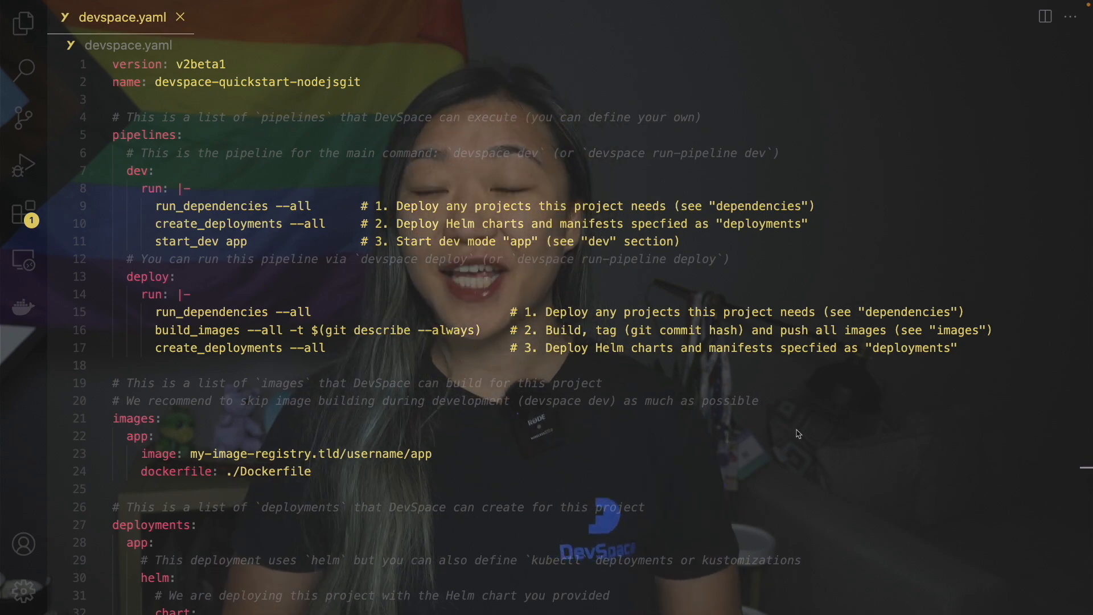
{"action": "scroll", "scroll_direction": "down", "scroll_amount": 3}
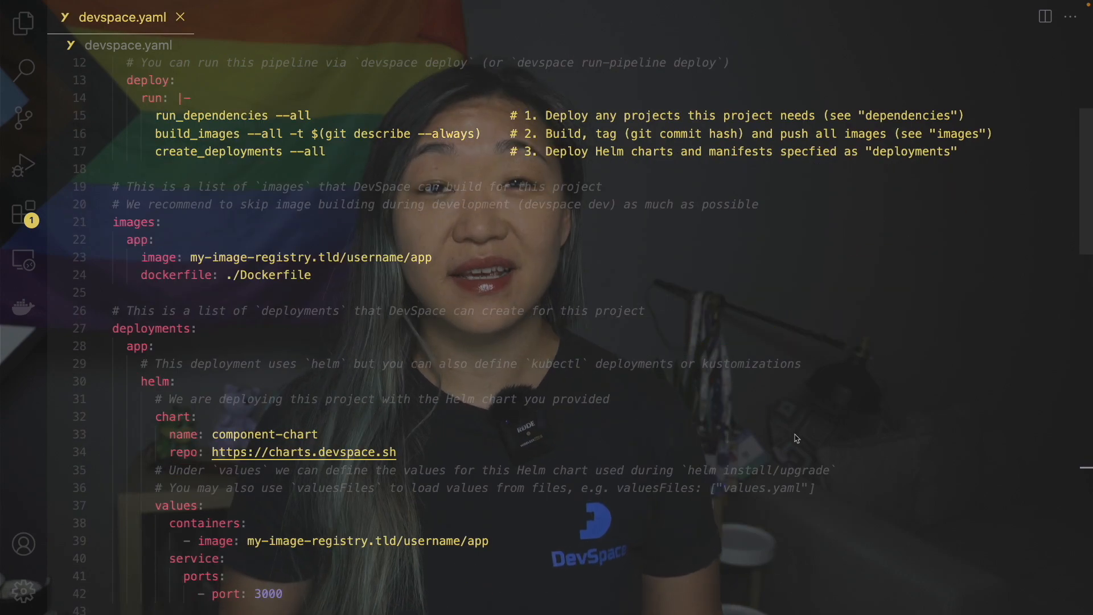
{"action": "scroll", "scroll_direction": "down", "scroll_amount": 3}
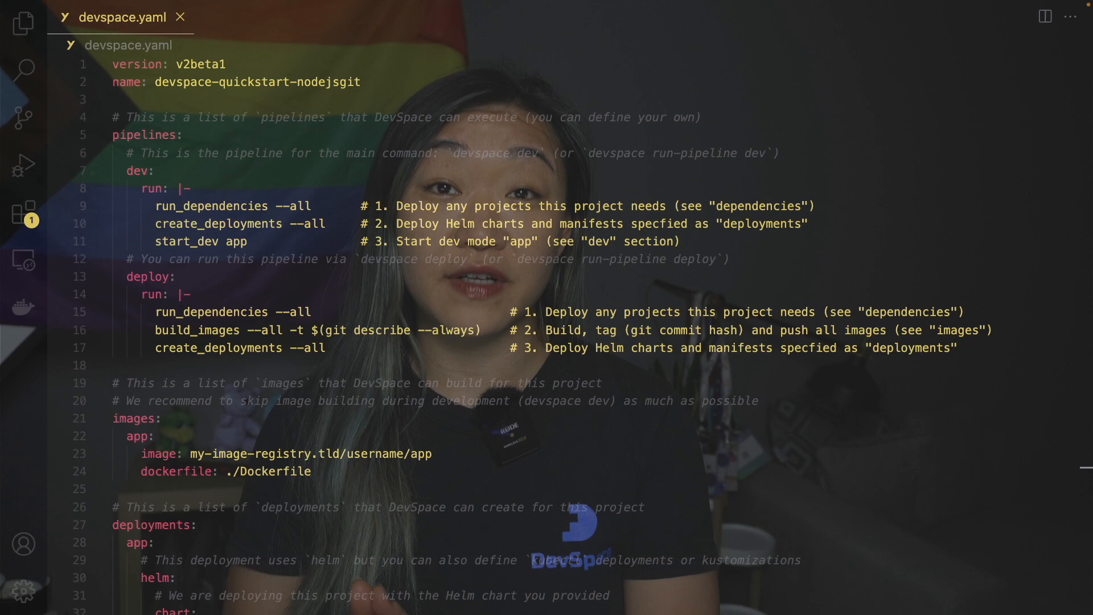
{"action": "scroll", "scroll_direction": "down", "scroll_amount": 3}
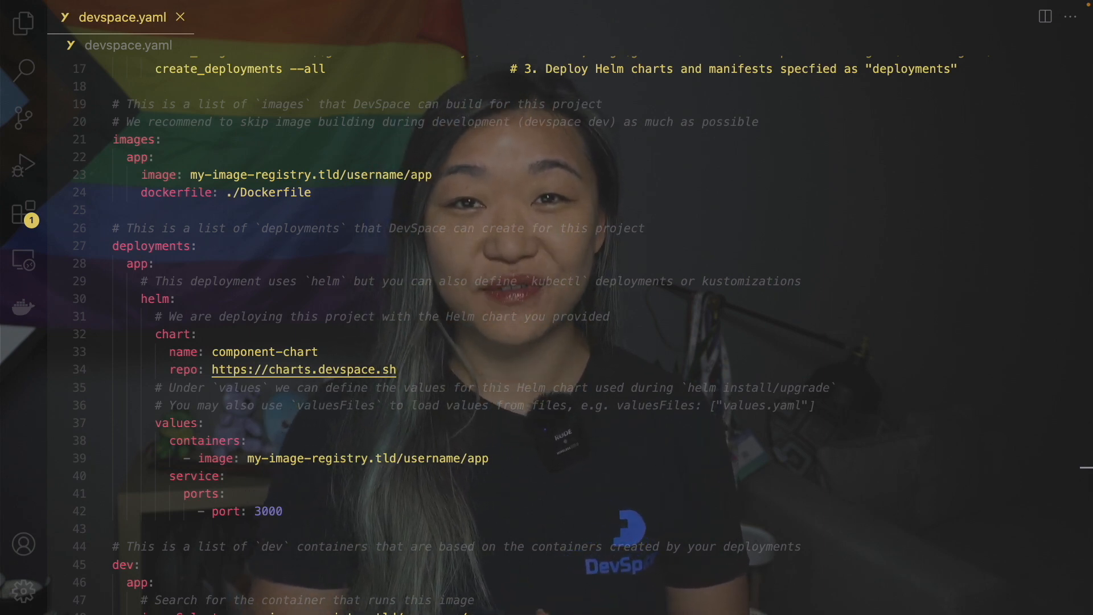
{"action": "scroll", "scroll_direction": "down", "scroll_amount": 3}
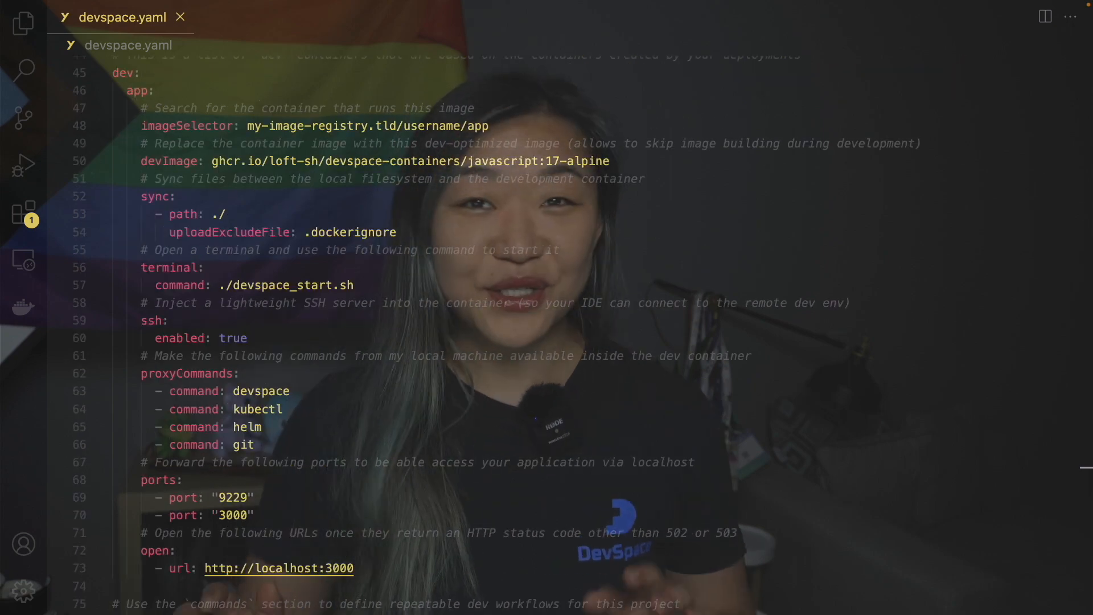